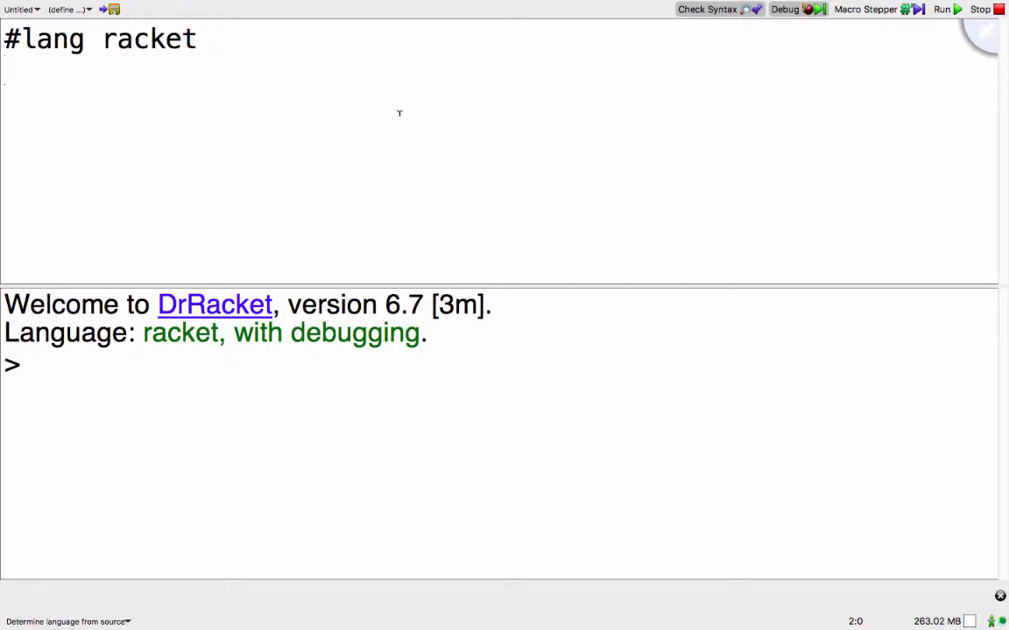
Define add42 in the definitions pane and evaluate (add42 10) in the REPL to get 52.
click(7, 73)
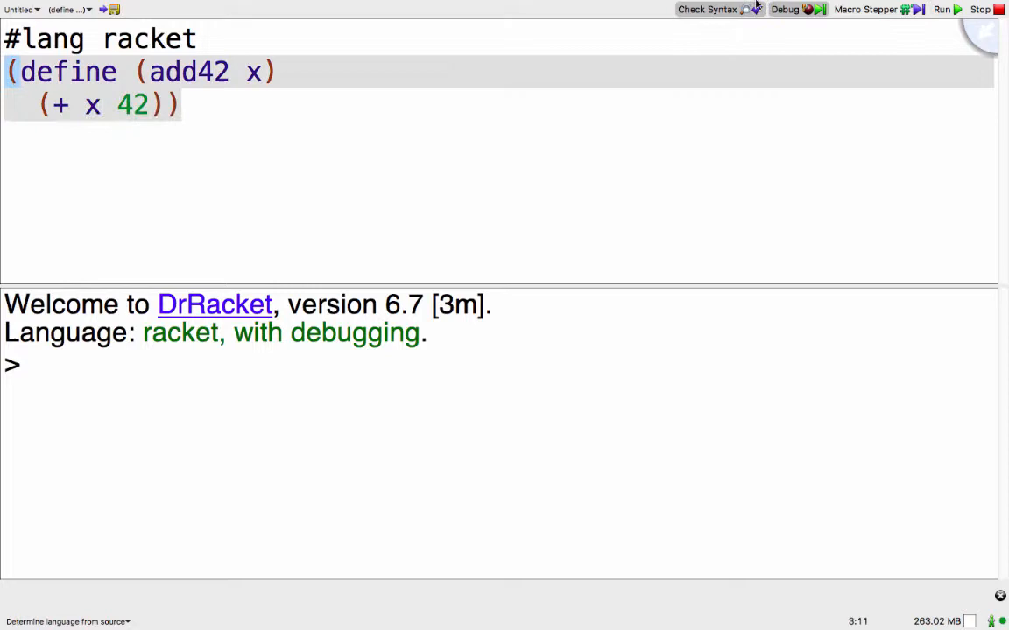
click(35, 366)
text((add42 10)
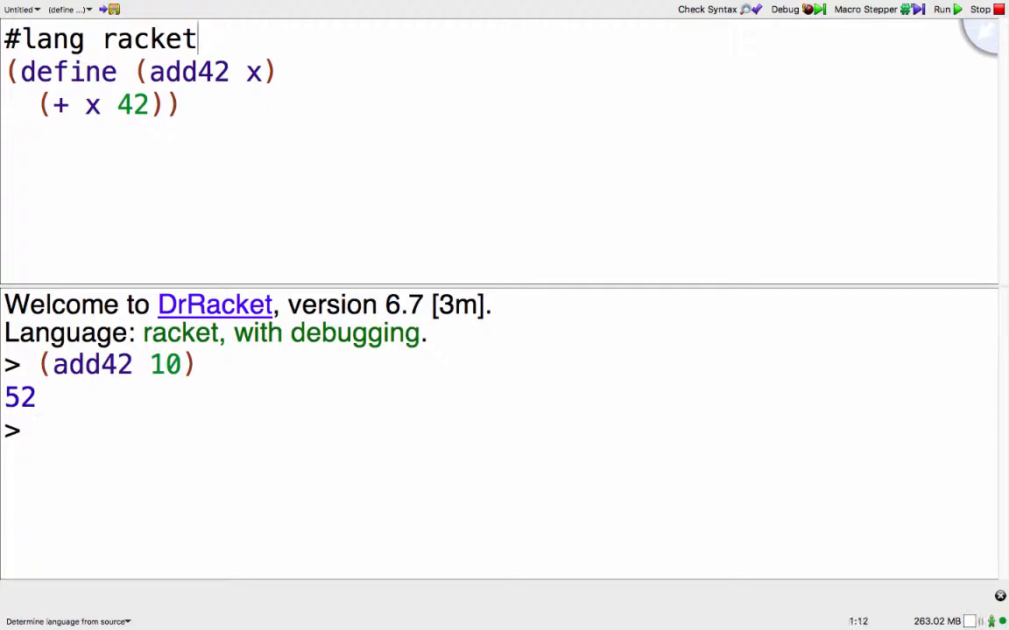
Add (require racket/trace) and (trace add42), rerun, and evaluate (add42 10) with tracing.
text((require racket/trace))
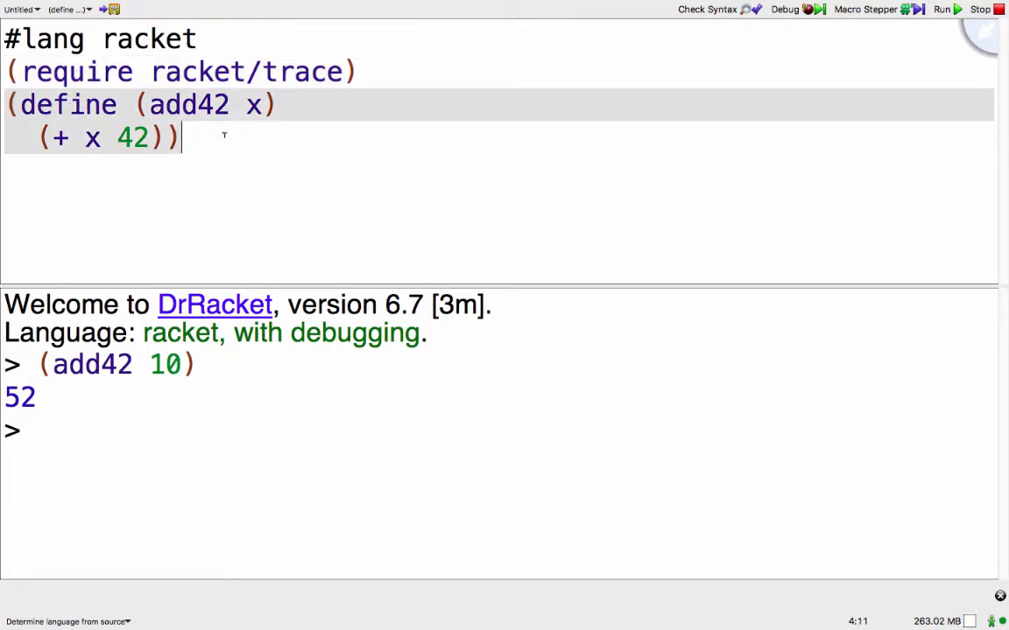
text((trac)
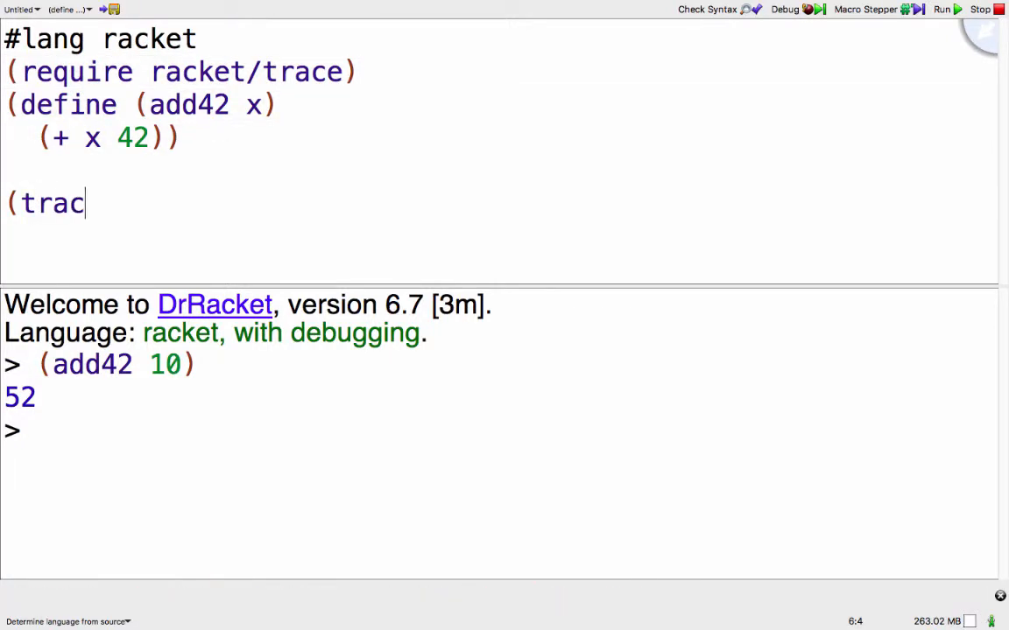
text(e add42))
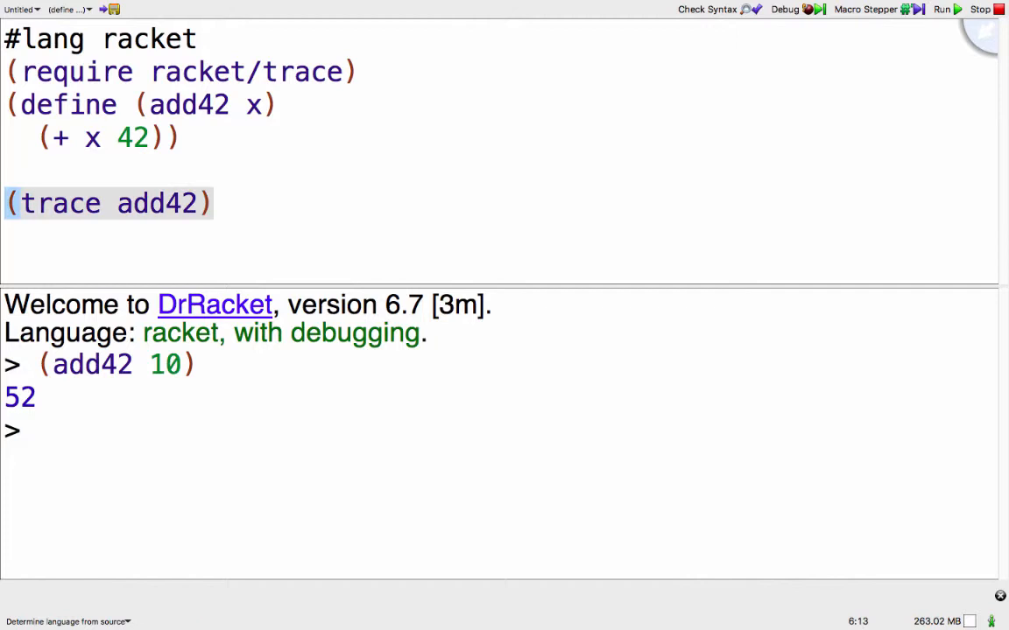
click(942, 9)
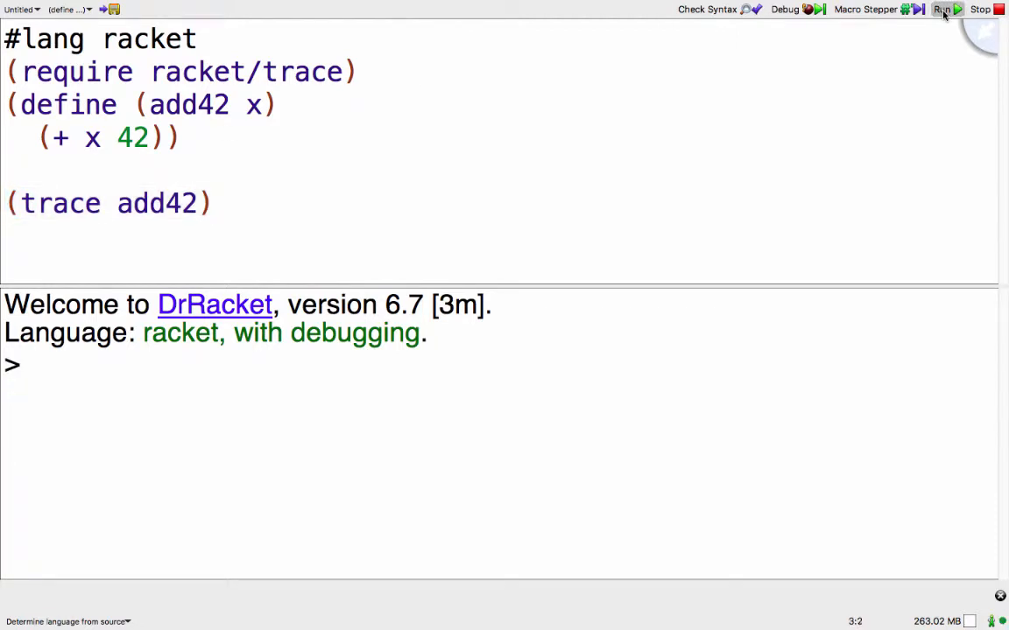
text((add42 10))
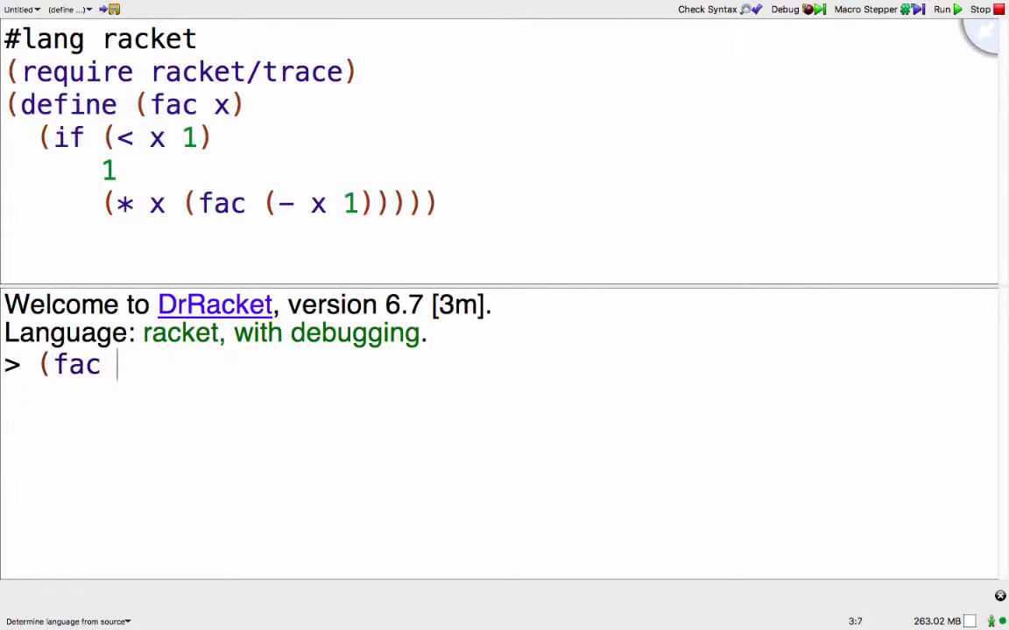
Evaluate (fac 0) and (fac 1) in the REPL, returning 1 and 1.
text(0))
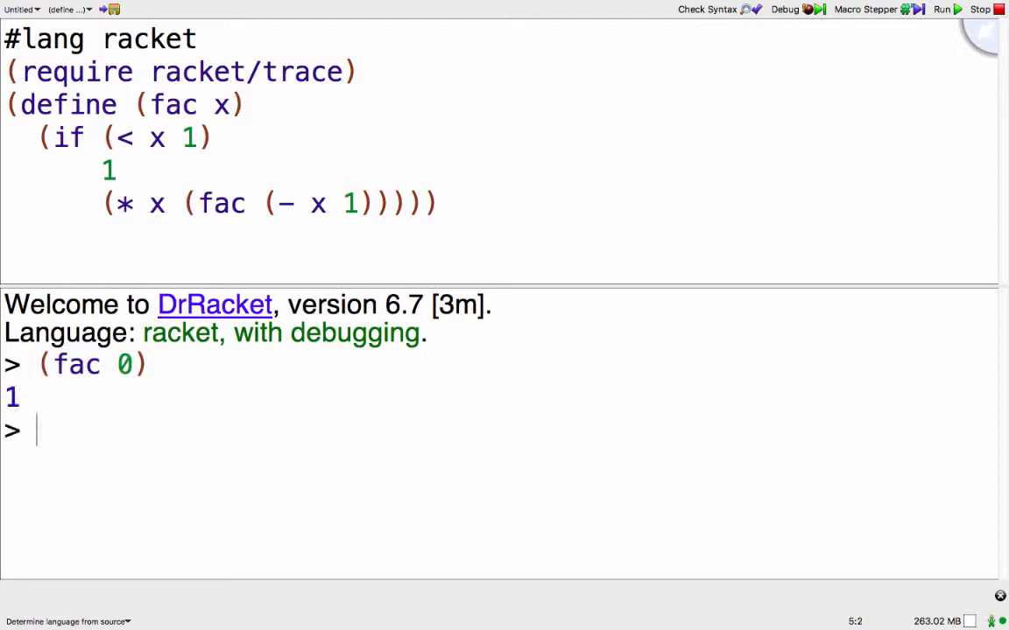
text((fac 1))
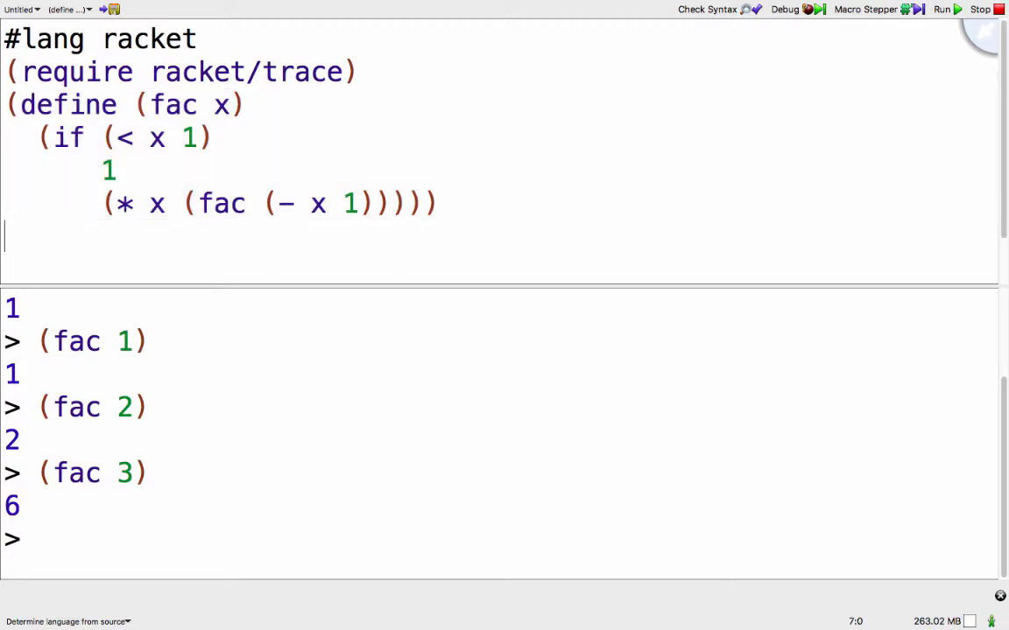
Add (trace fac) below the definition and rerun so fac calls are traced.
text((trace fac)
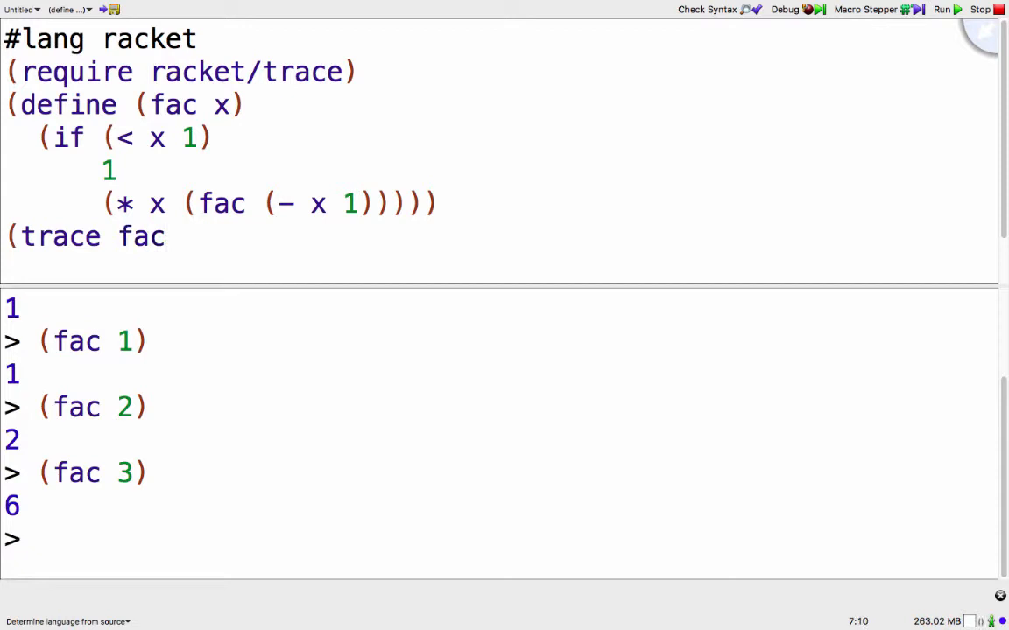
click(942, 9)
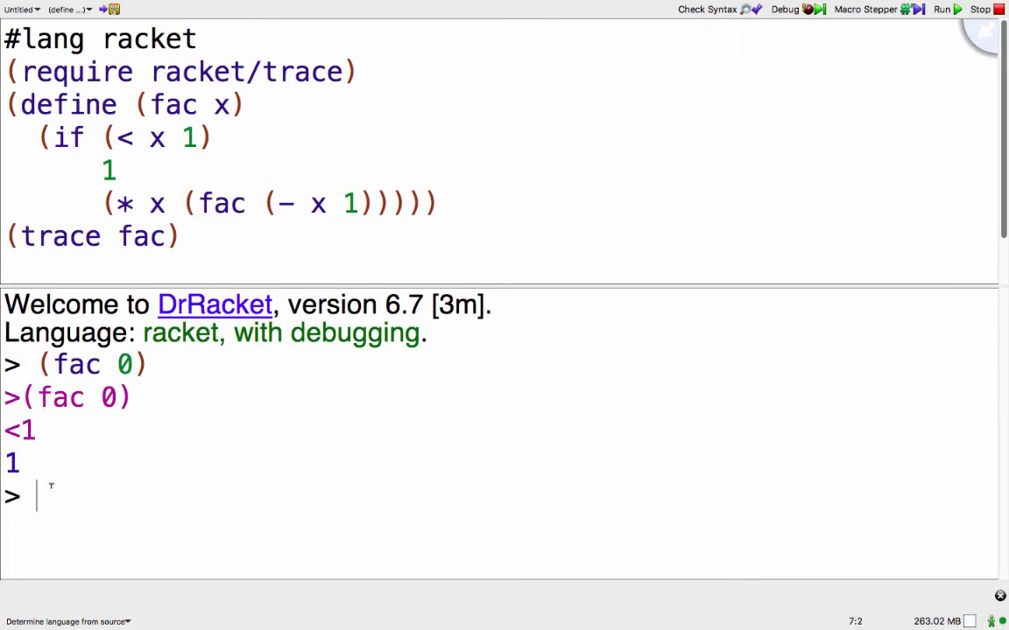
Evaluate (fac 1) and begin another fac call, showing nested purple trace lines.
text((fac 1))
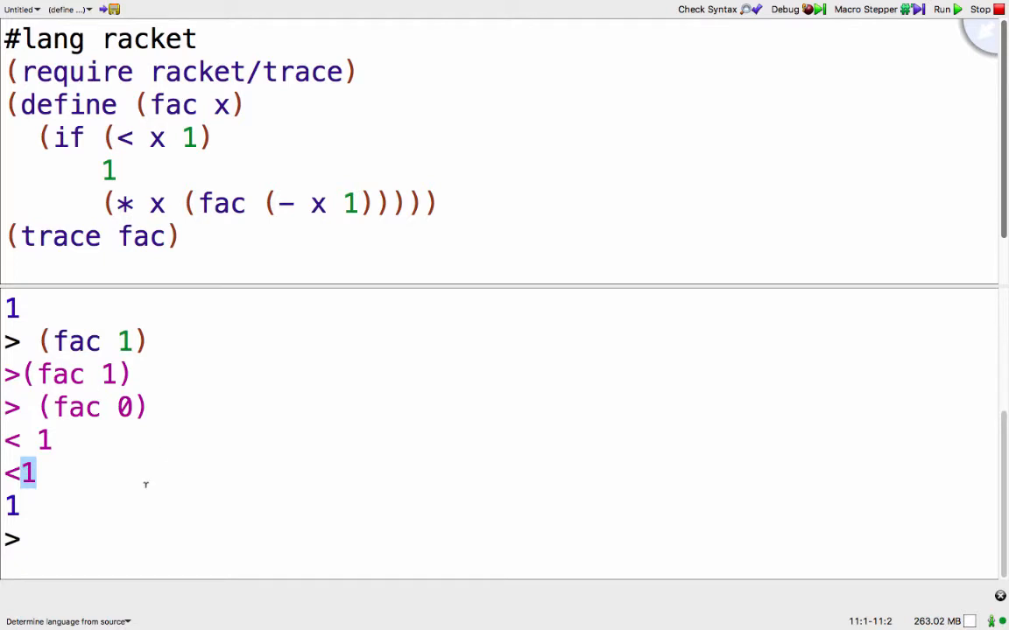
click(37, 540)
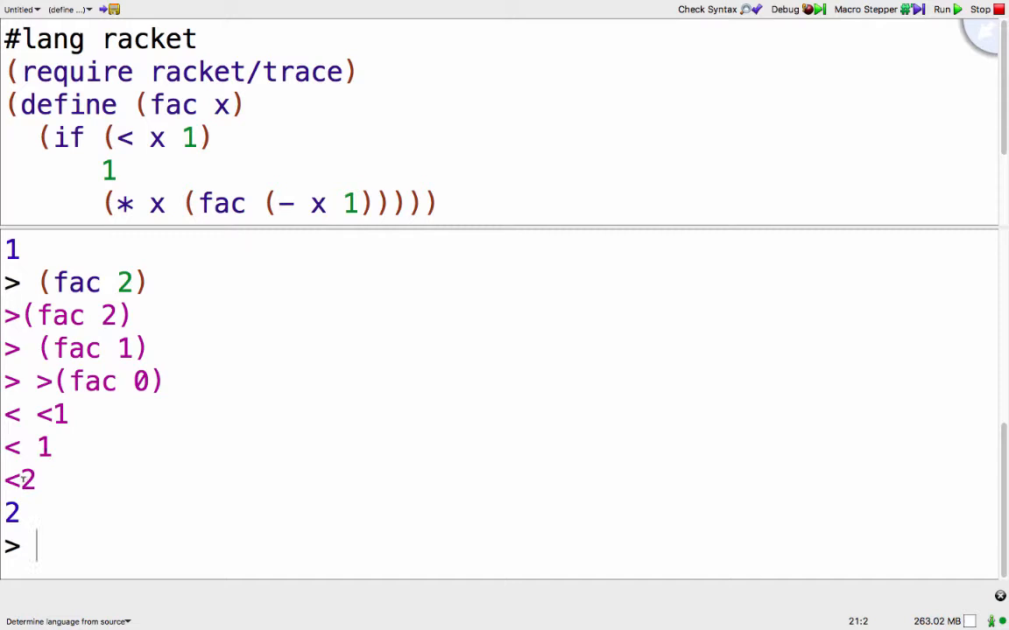
text((fac)
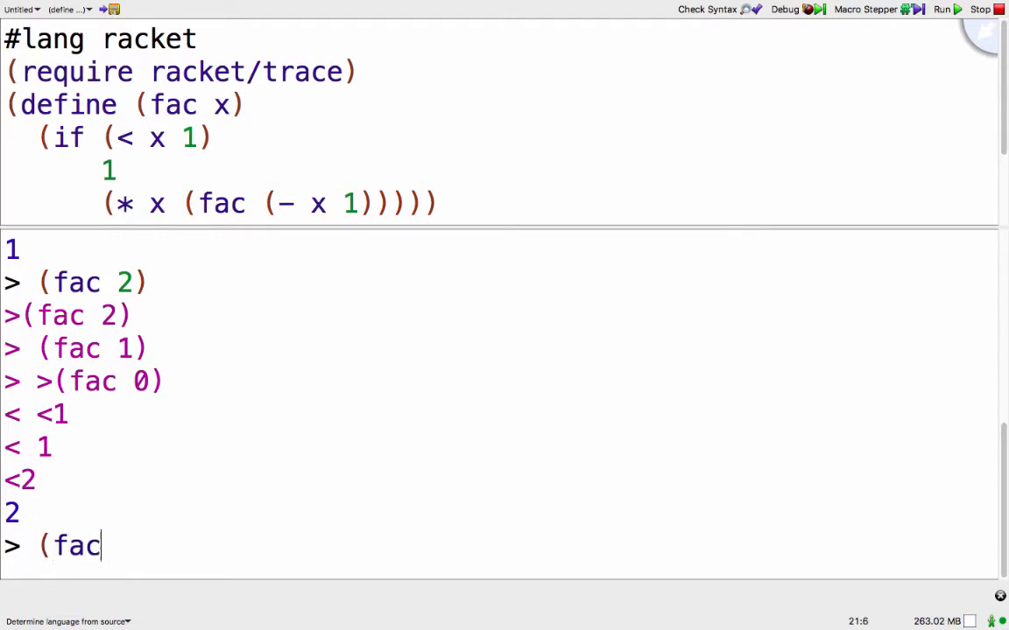